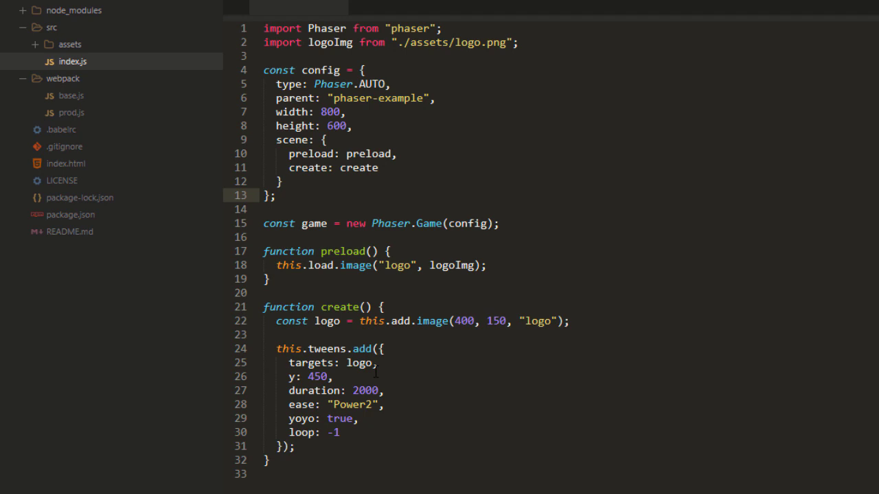
Create src/scenes/sceneMain.js, start a '<script s' line after index.html's head, then return to sceneMain.js.
click(277, 195)
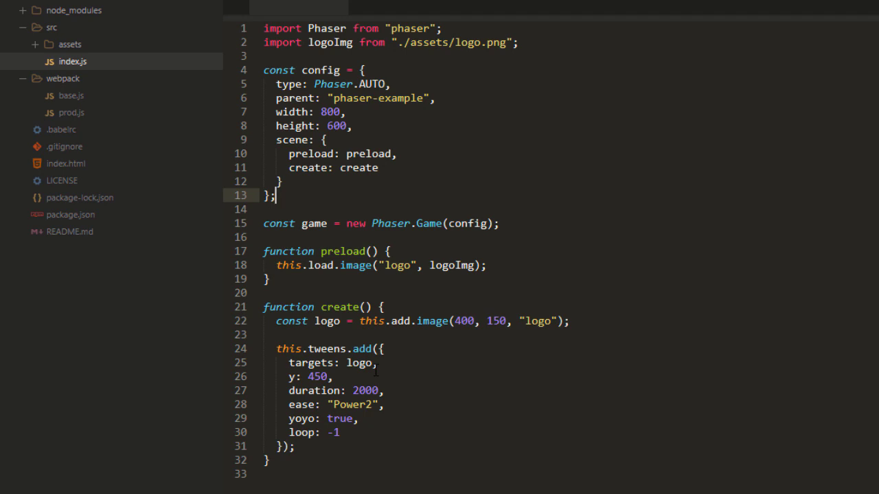
mouse_move(486, 179)
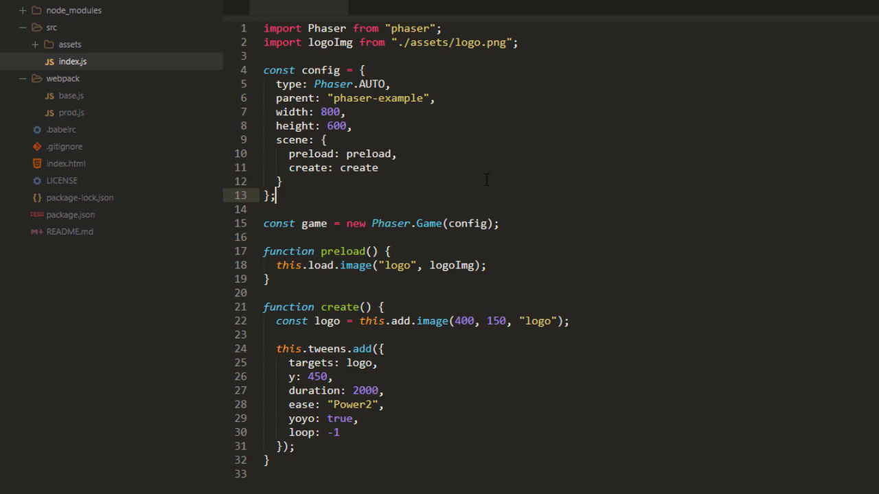
mouse_move(481, 192)
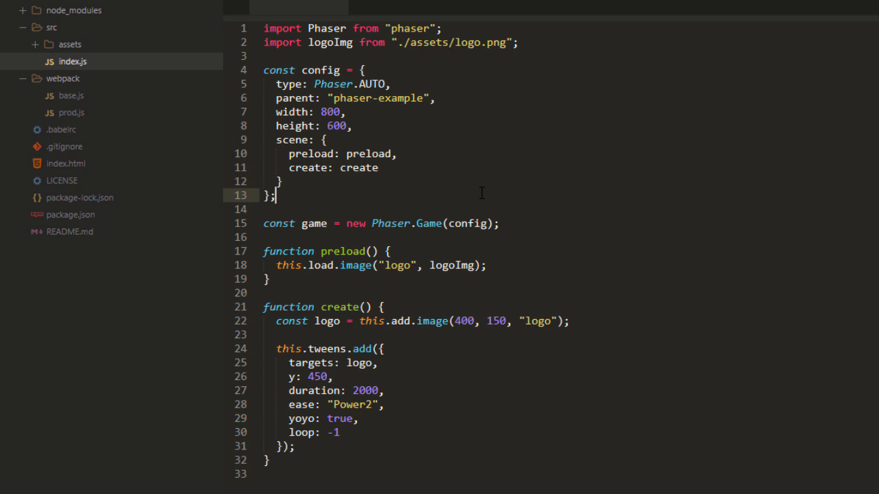
mouse_move(451, 177)
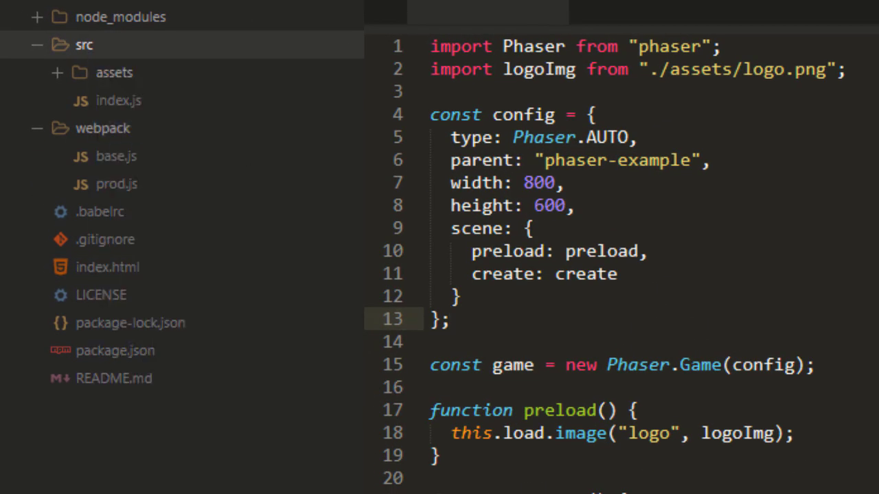
click(118, 100)
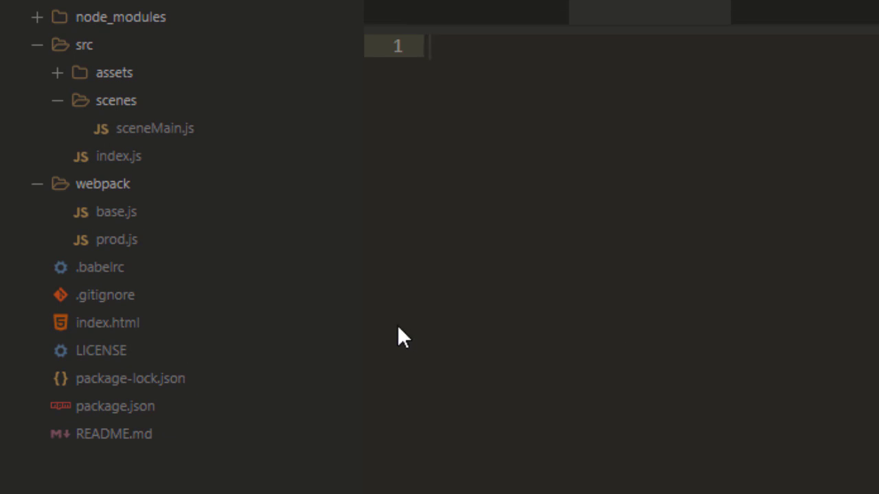
click(107, 322)
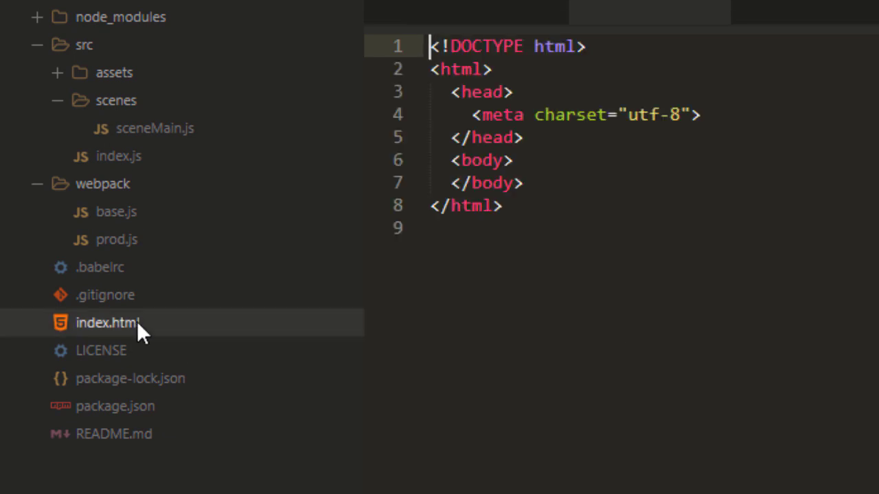
click(523, 137)
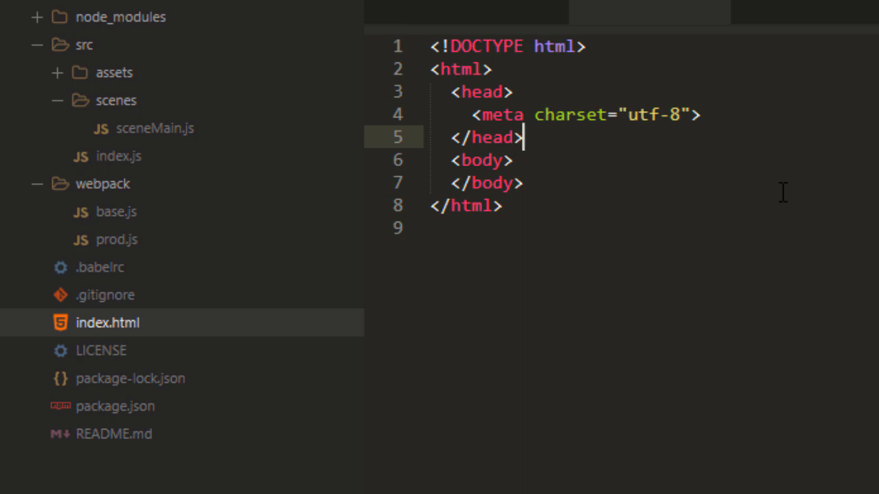
mouse_move(736, 155)
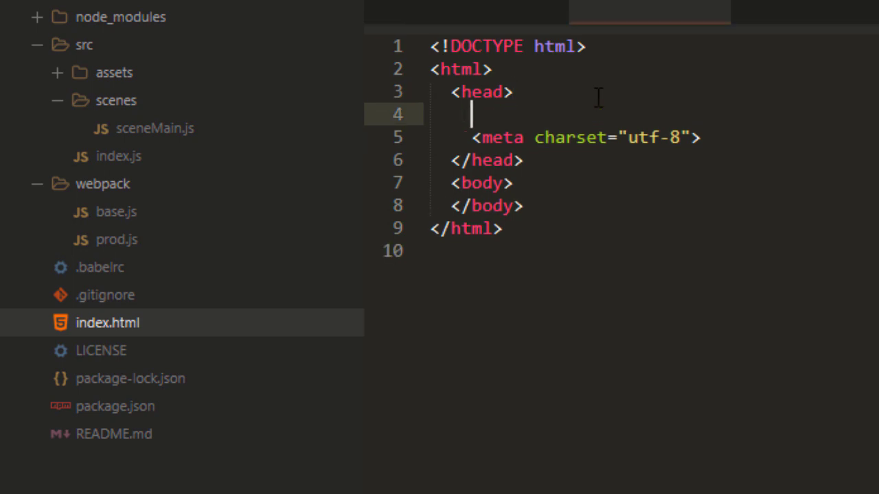
text(<script s)
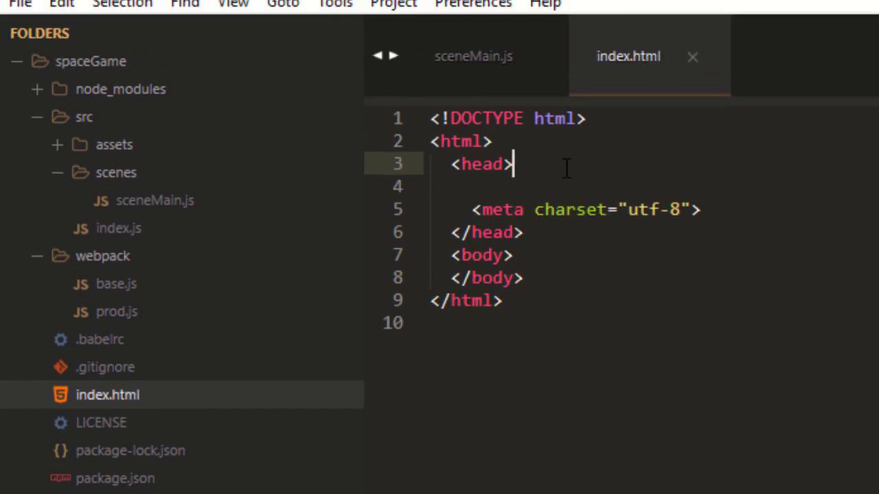
click(472, 55)
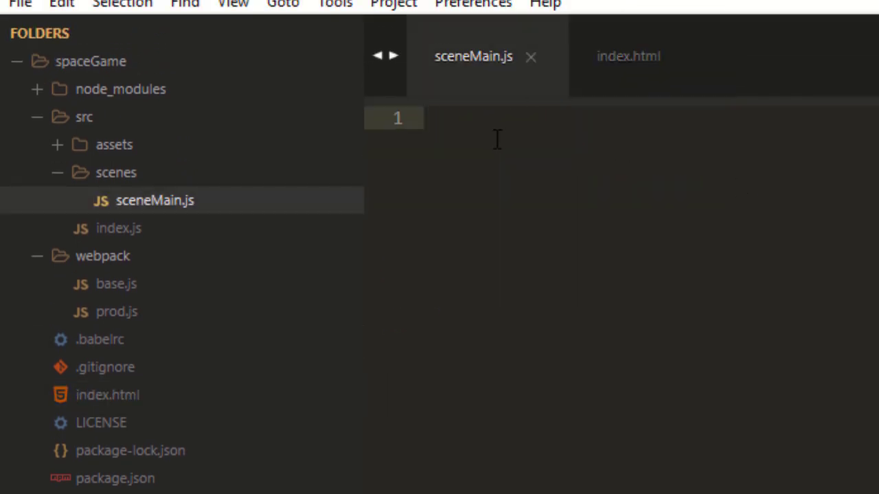
mouse_move(172, 206)
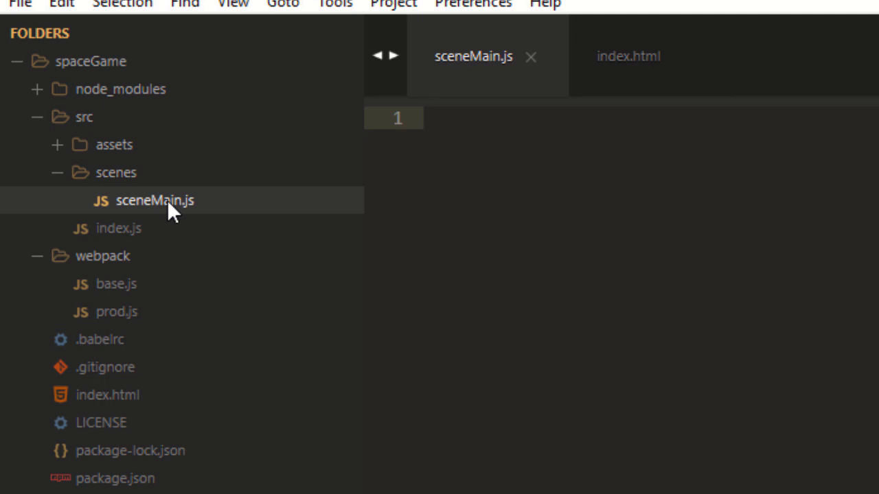
mouse_move(118, 227)
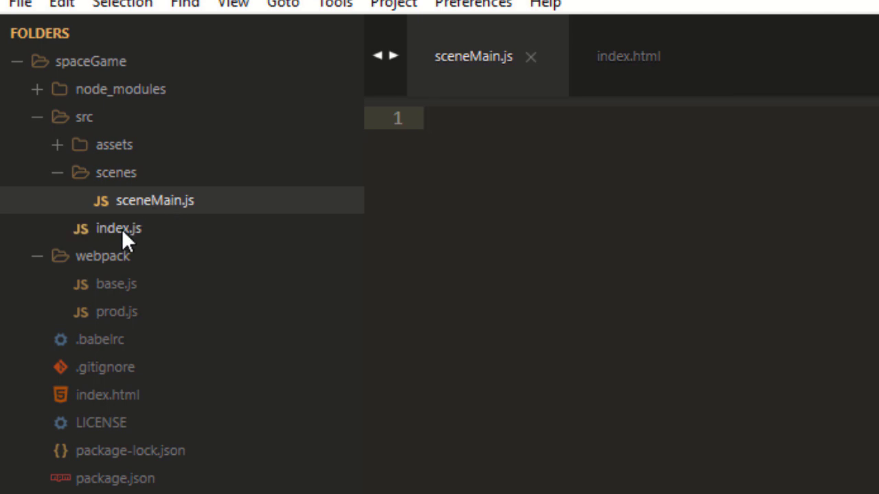
In index.js add 'import {SceneMain} from ""' on the line after the existing imports.
click(118, 228)
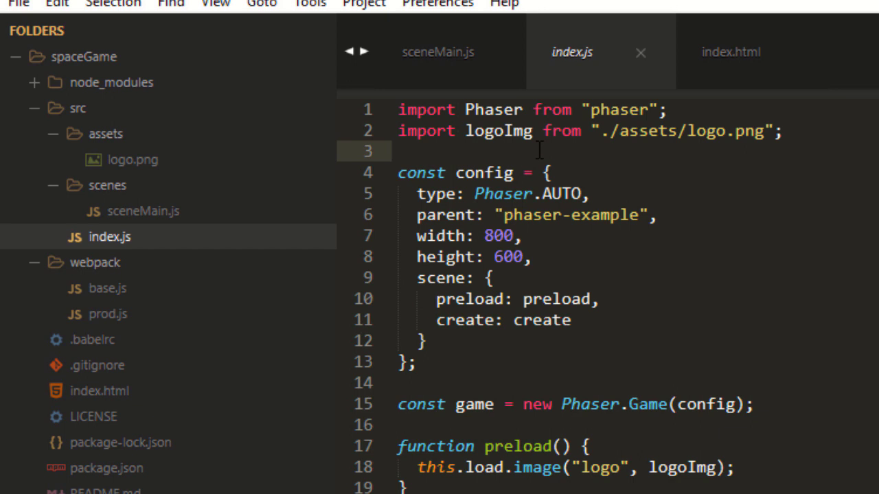
click(437, 52)
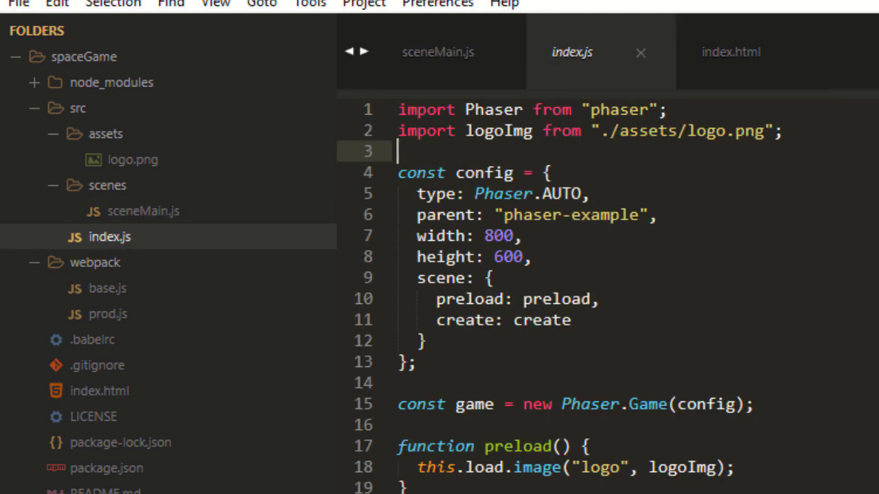
text(import)
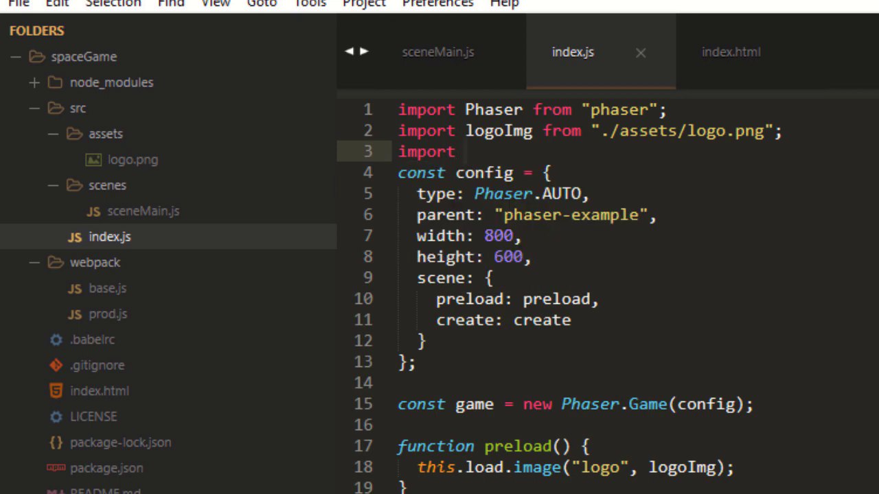
text({})
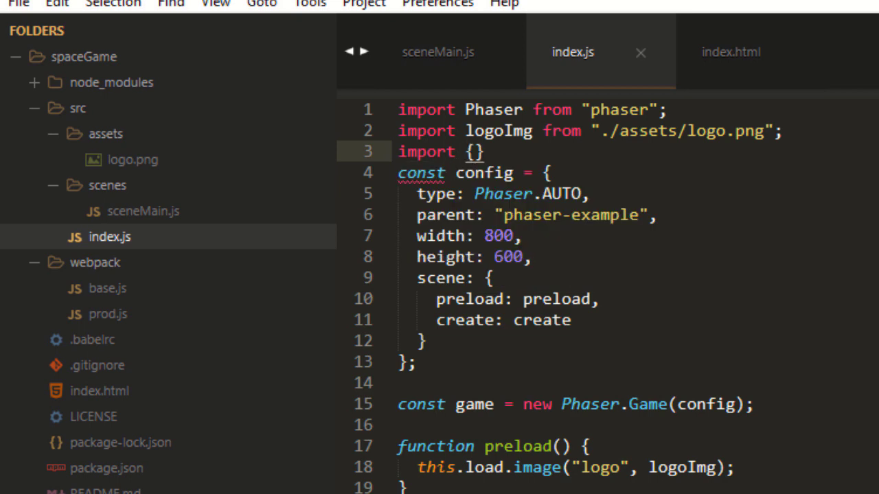
text(SceneMain)
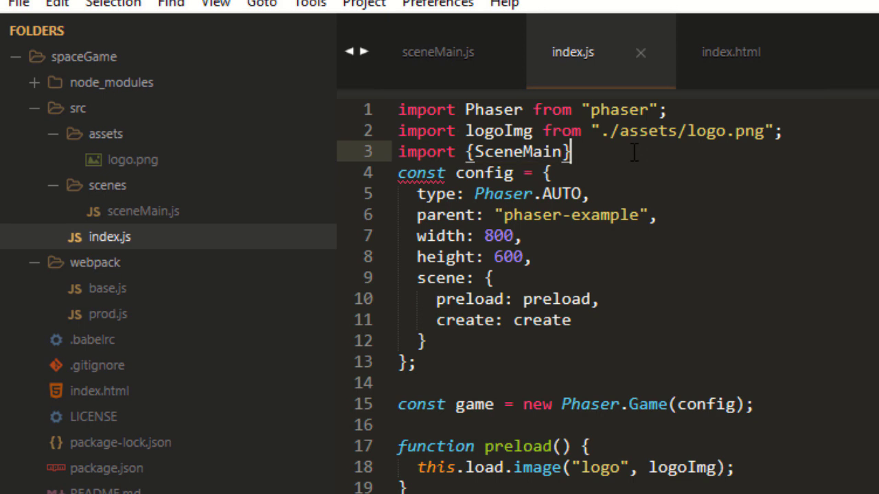
text(from "")
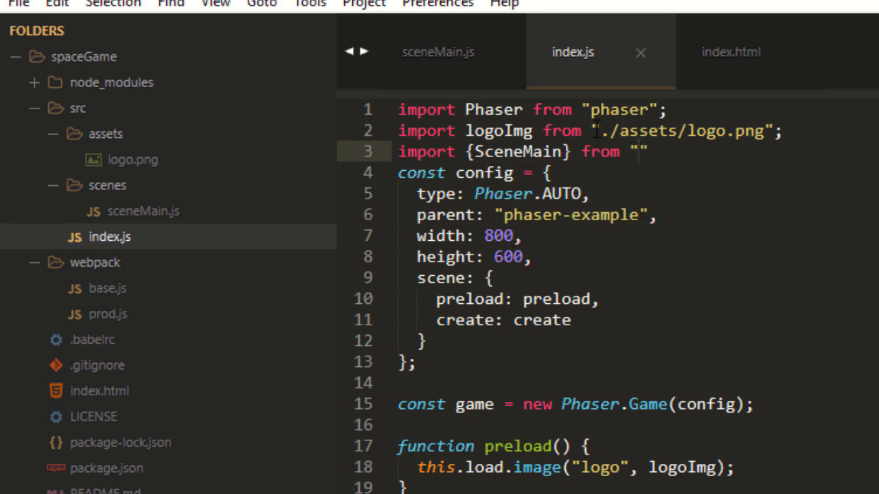
Fill the import path with "./scenes/sceneMain".
click(605, 132)
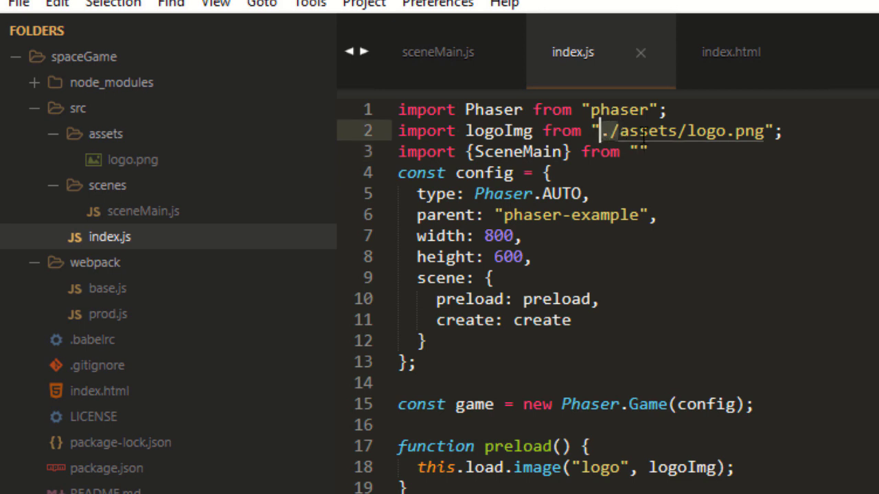
click(640, 151)
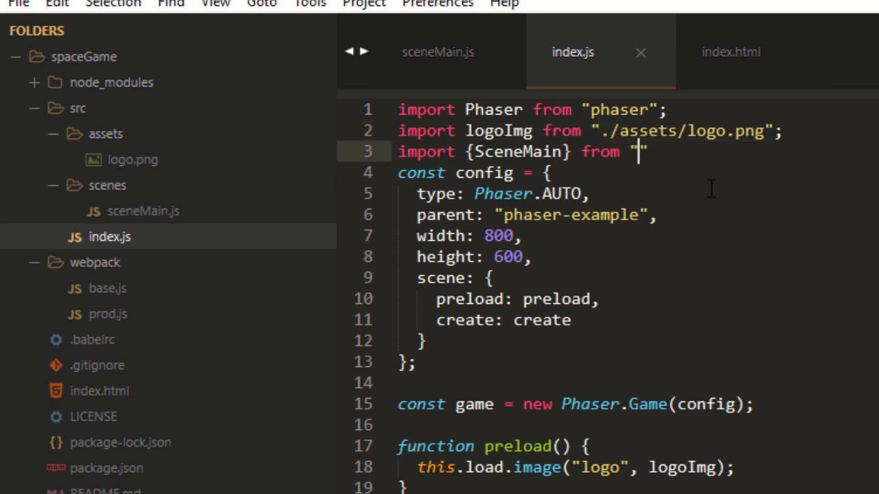
text(./scenes)
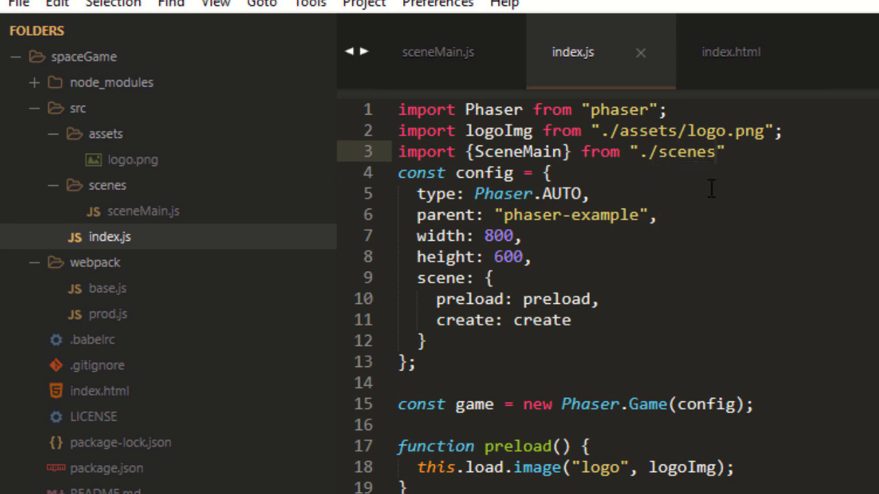
text(/sceneMain)
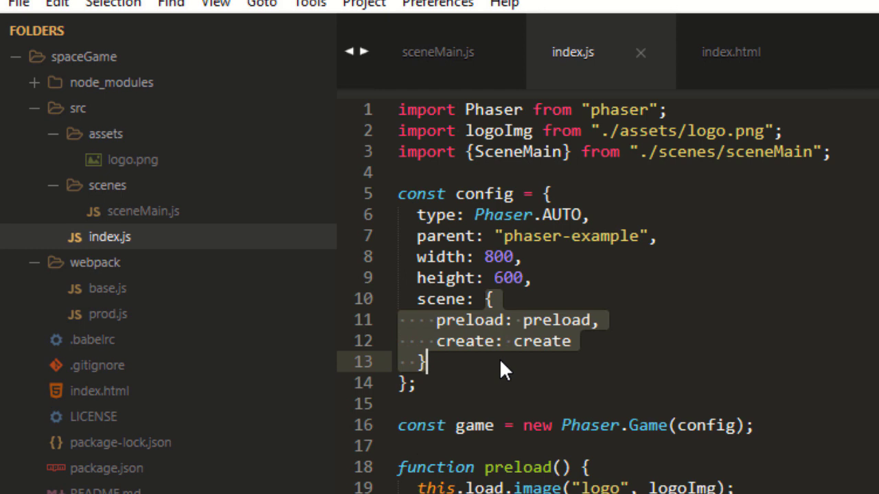
Replace the config's scene object with the array [SceneMain].
text(scenm)
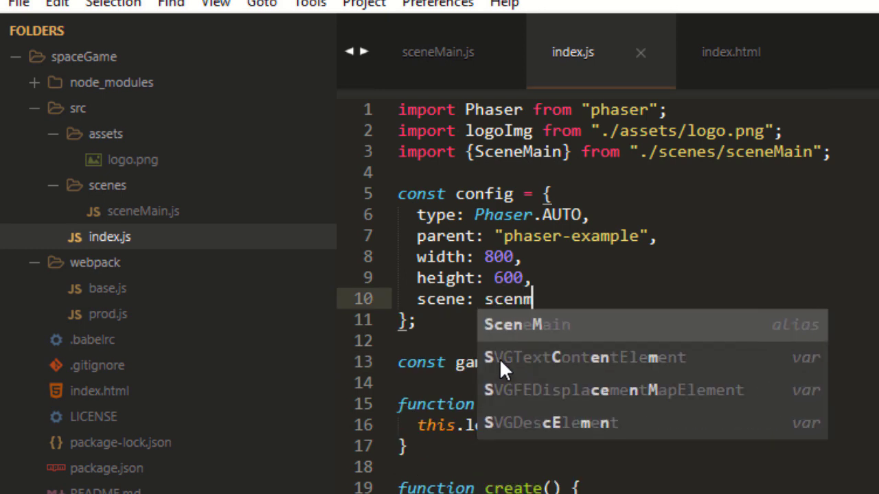
text([s)
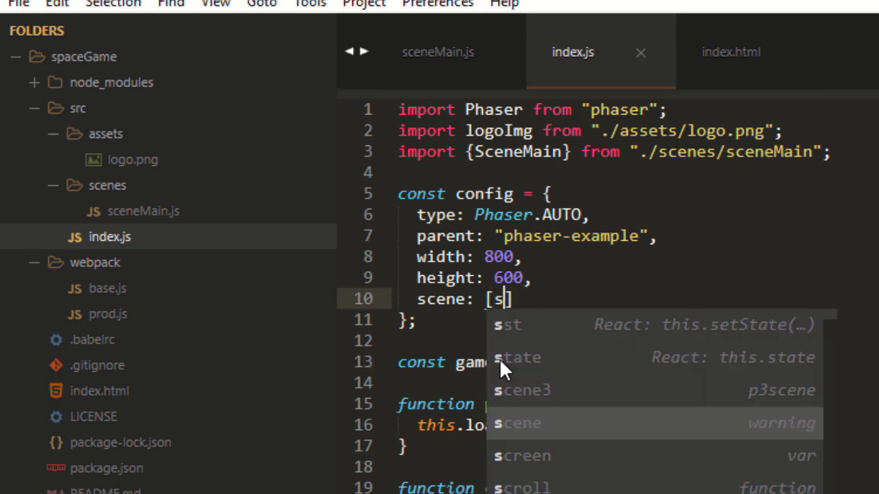
text(cenem)
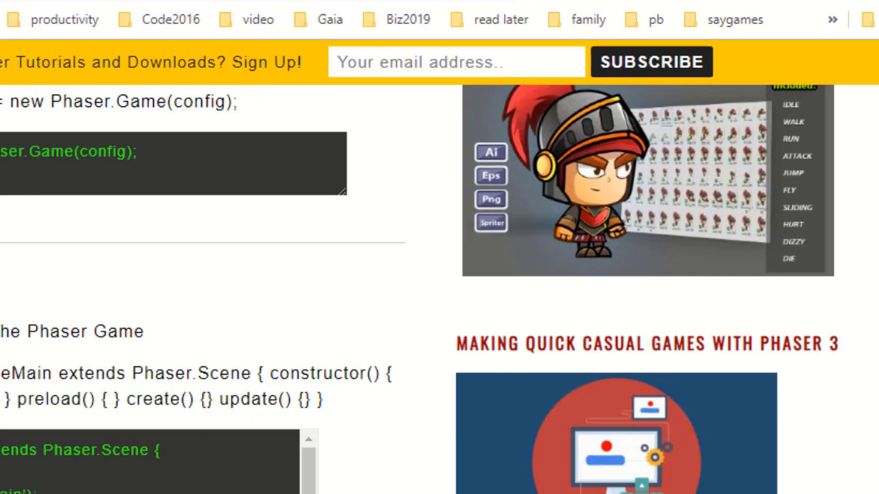
Copy the Blank Scene SceneMain class code from the tutorial page.
scroll(down, 3)
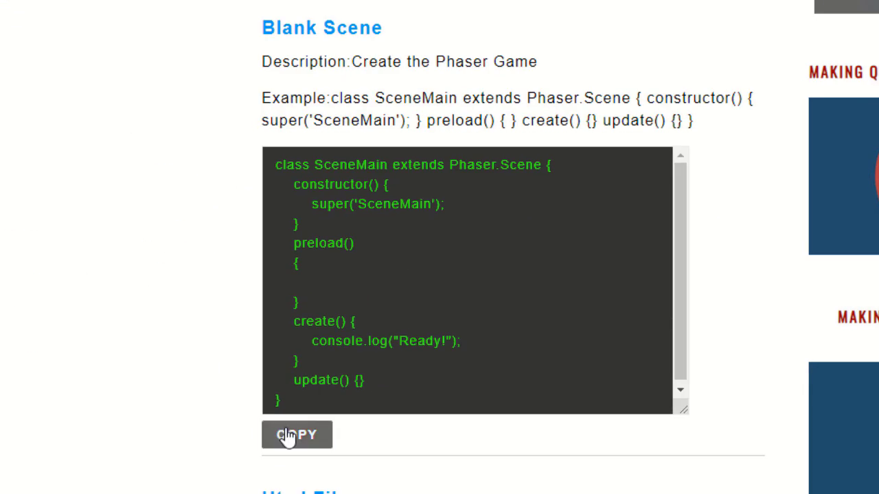
click(297, 434)
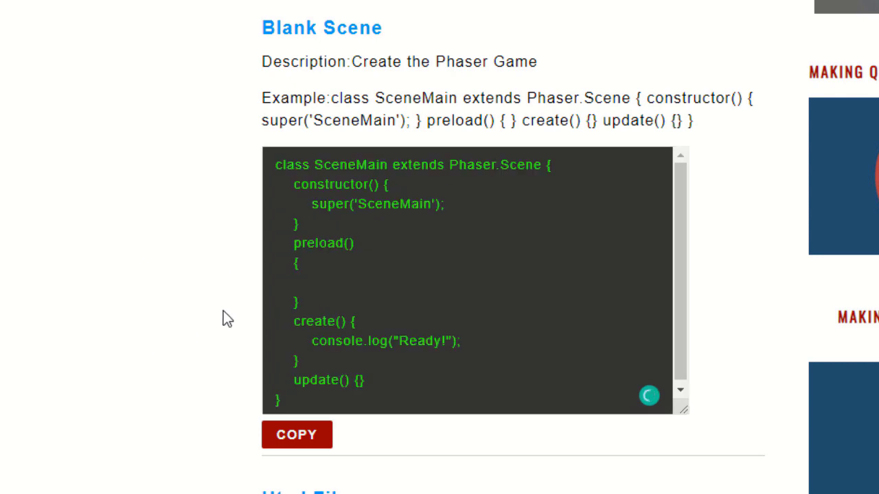
mouse_move(318, 274)
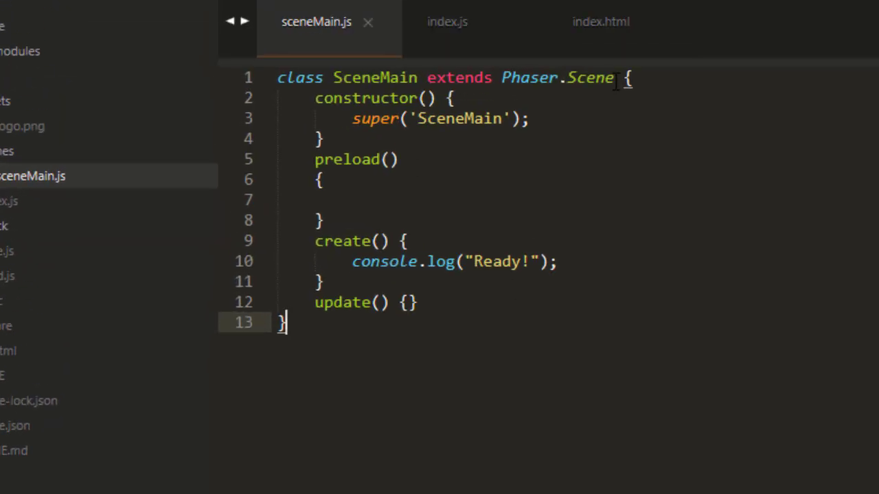
mouse_move(853, 231)
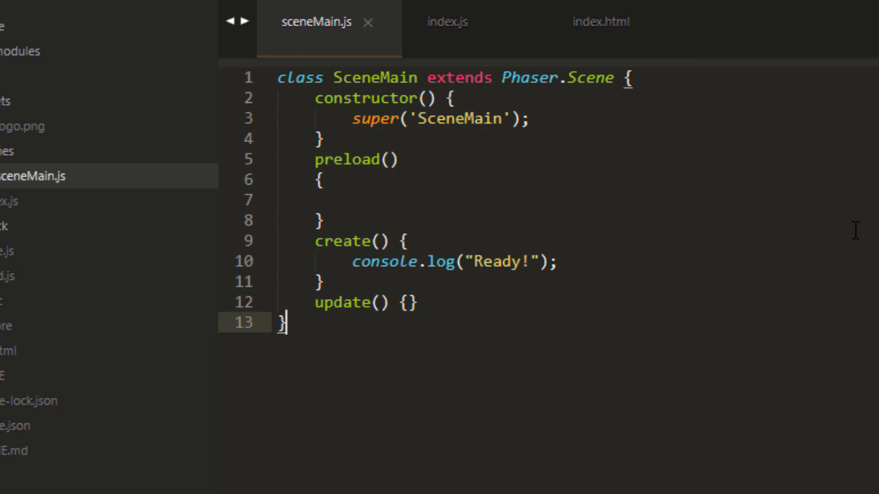
mouse_move(539, 118)
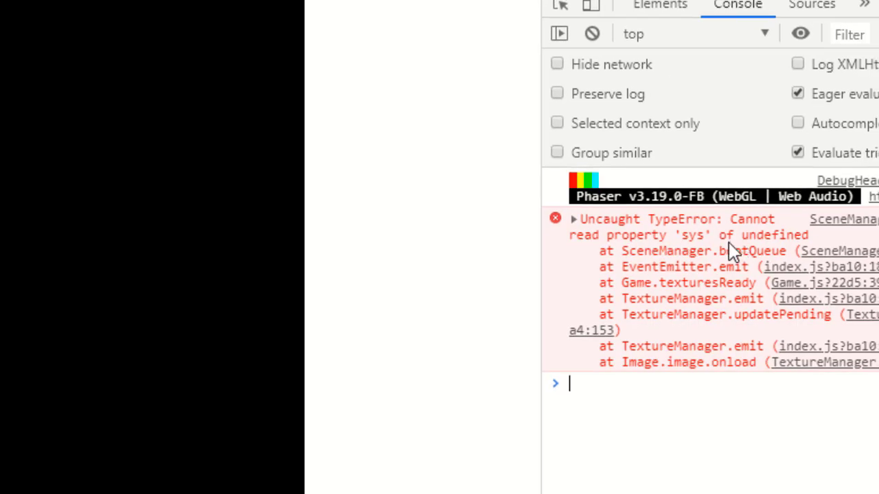
mouse_move(409, 445)
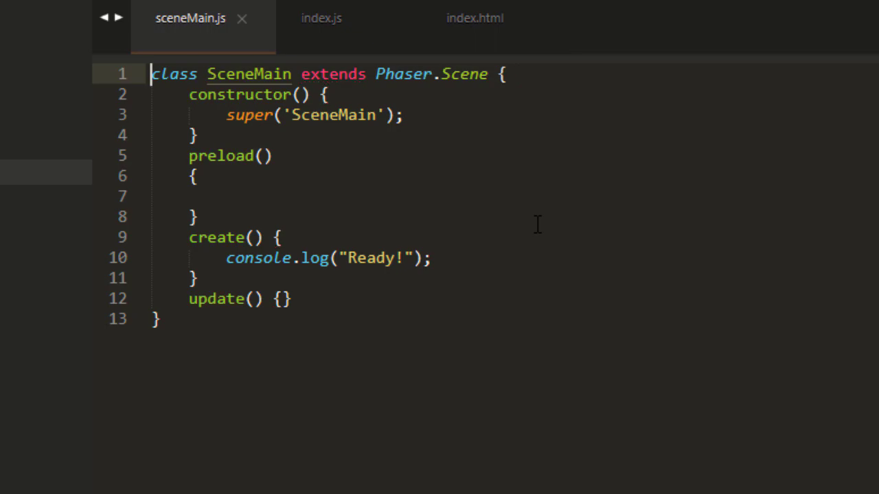
Prefix the SceneMain class with export and check index.js's import and [SceneMain] scene entry against it.
text(export)
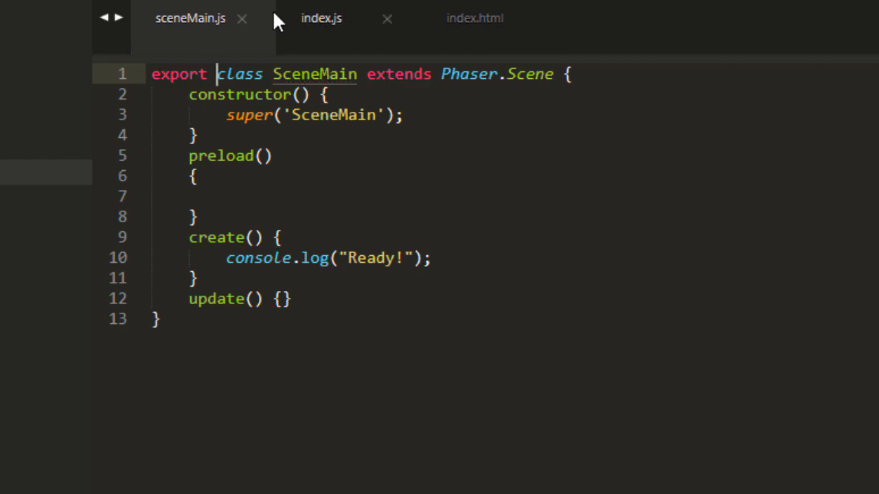
click(321, 18)
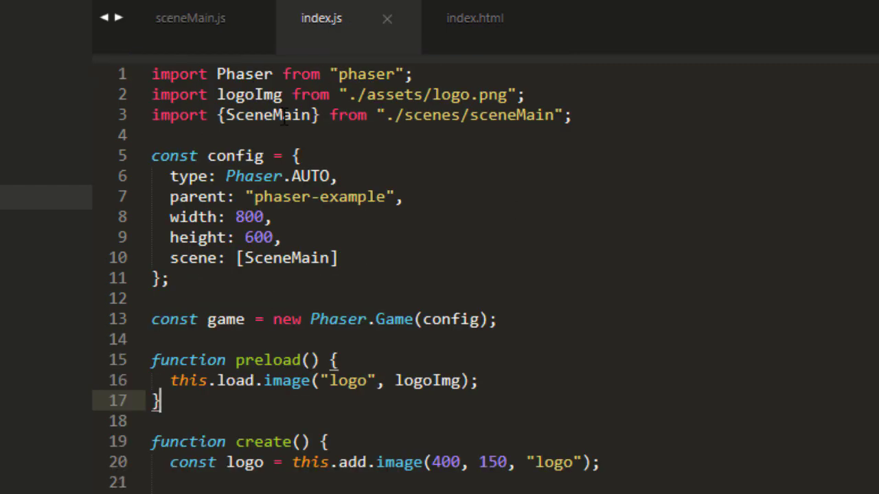
click(189, 18)
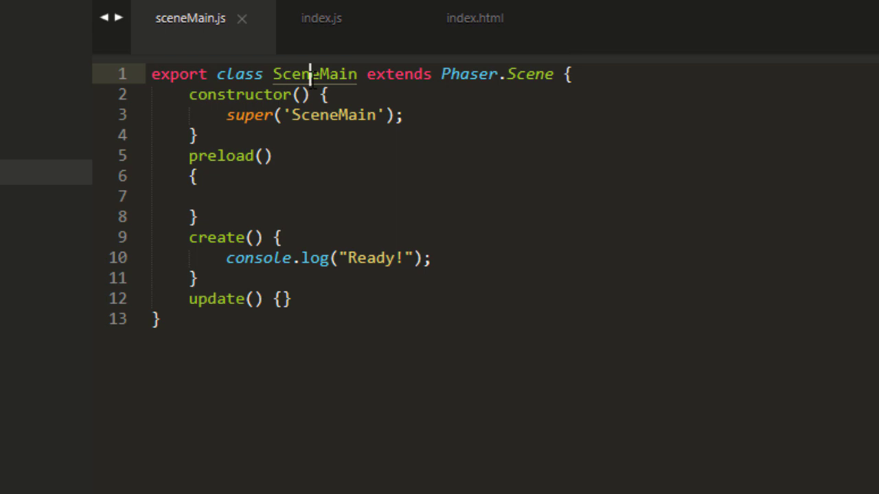
click(321, 18)
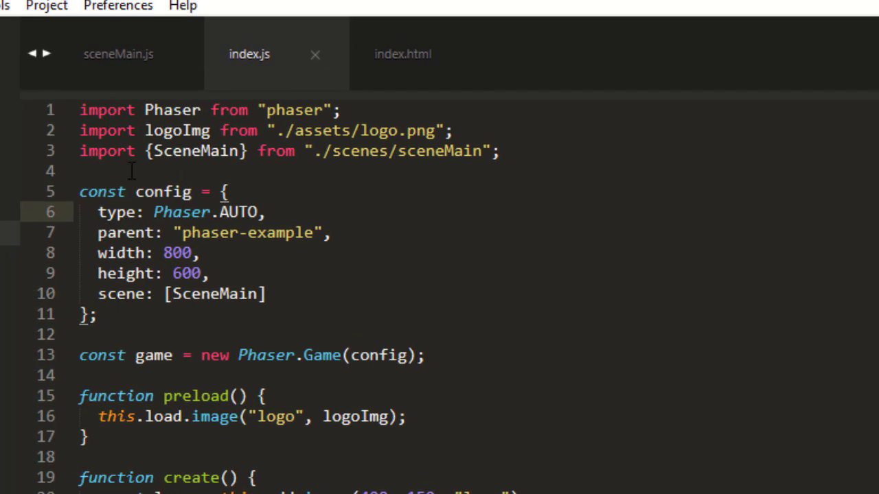
click(118, 54)
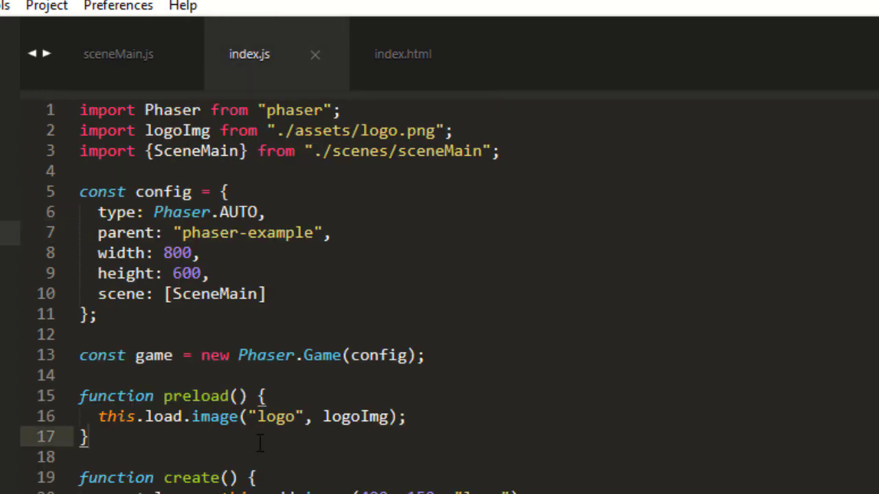
mouse_move(289, 472)
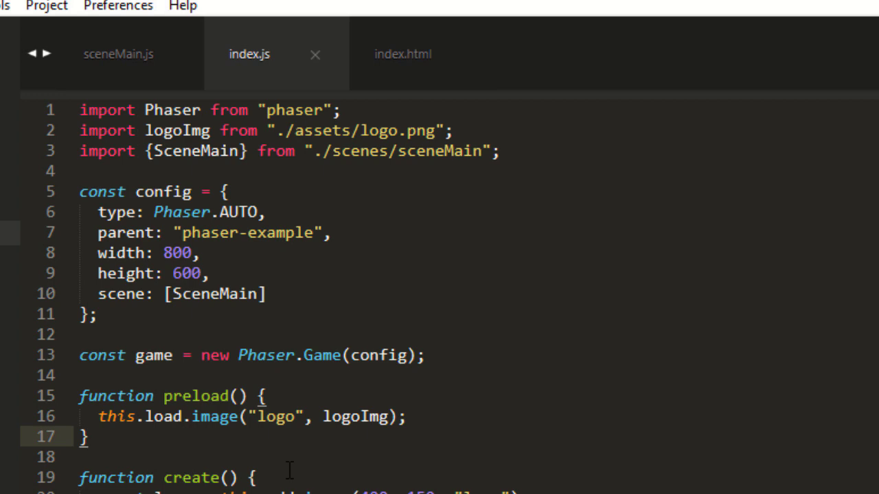